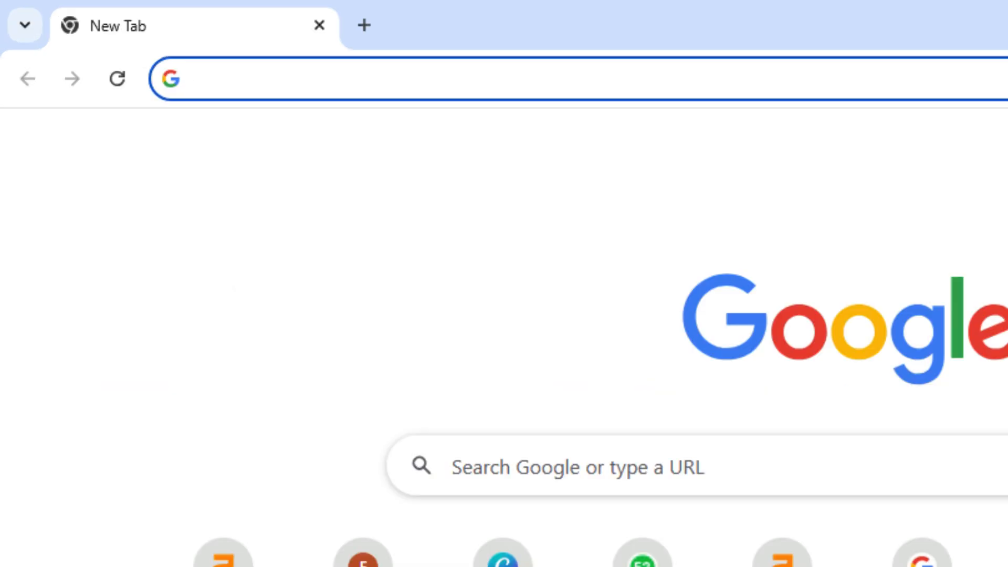
- Navigate the new tab to the router address 192.168.1.1
{"action": "type", "text": "192.168.1.1"}
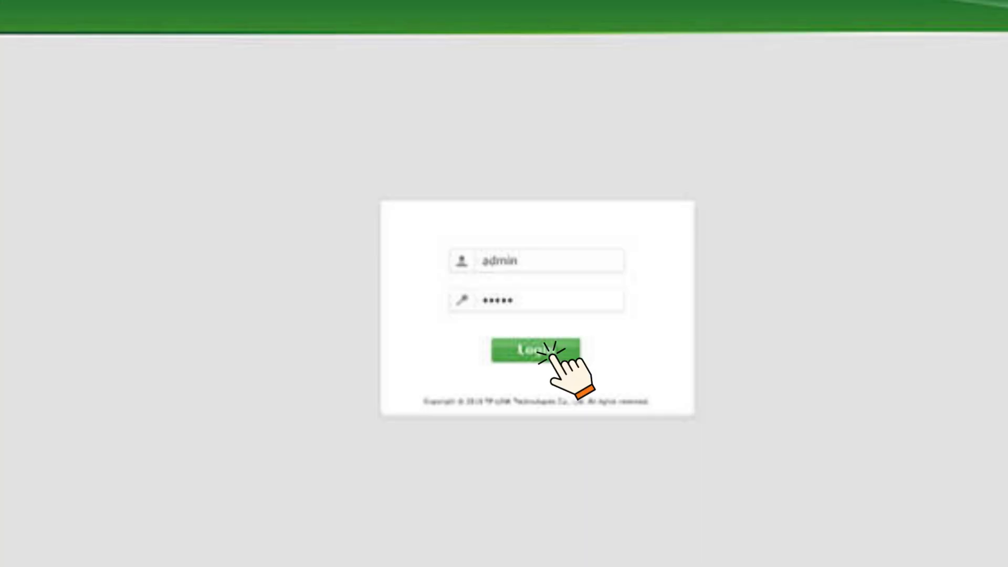
- Log in to the router as admin with the saved password
{"action": "left_click", "coordinate": [537, 350]}
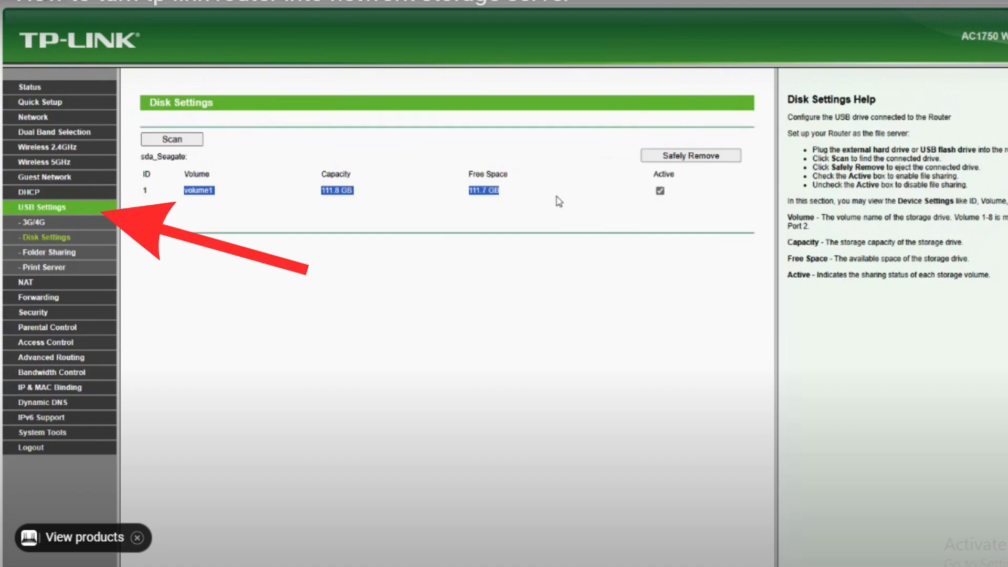
- Show USB Folder Sharing with Network Neighborhood enabled at \\192.168.0.1
{"action": "left_click", "coordinate": [51, 252]}
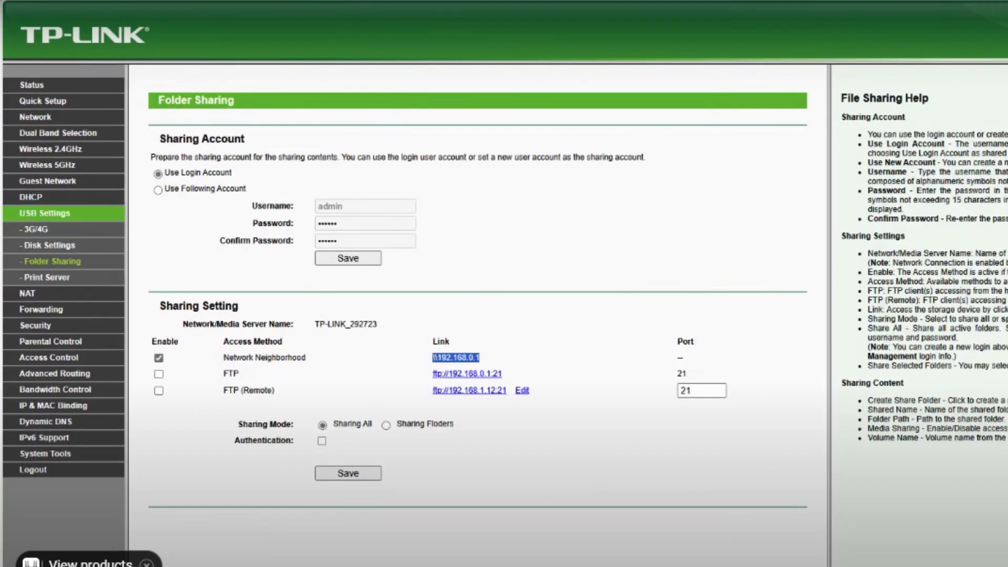